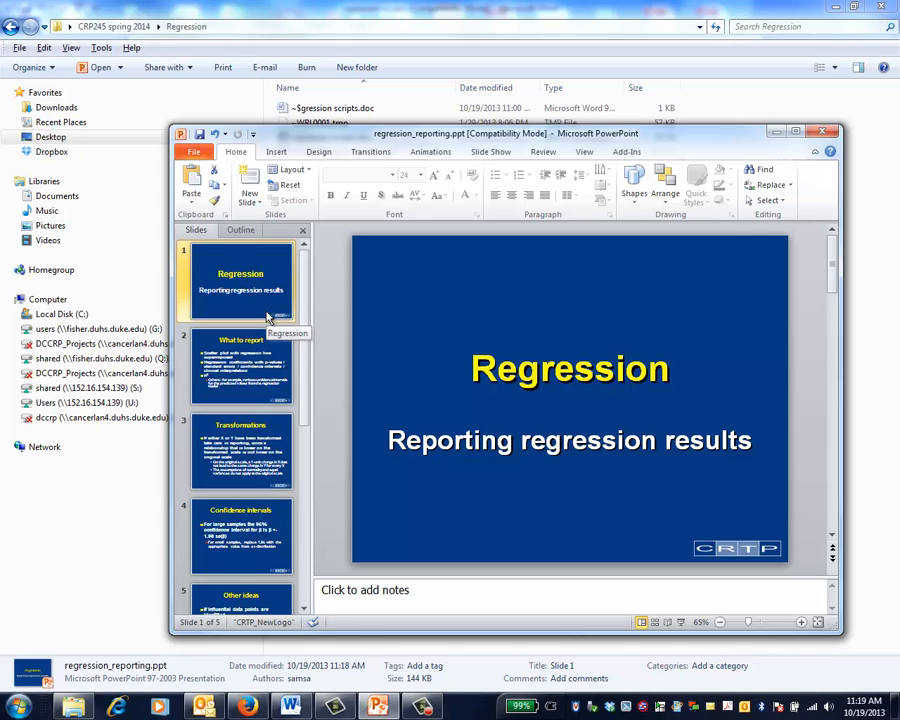
Show slide 2, 'What to report', listing the regression results to include.
{"action": "left_click", "coordinate": [240, 364]}
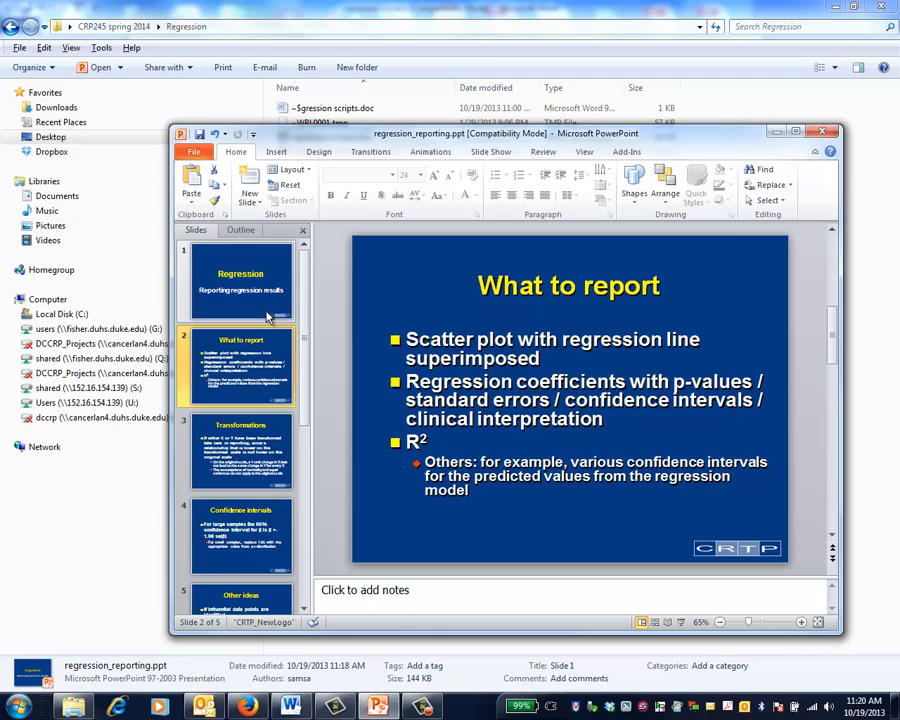
Move through slide 3 'Transformations' to slide 4 'Confidence intervals'.
{"action": "left_click", "coordinate": [240, 450]}
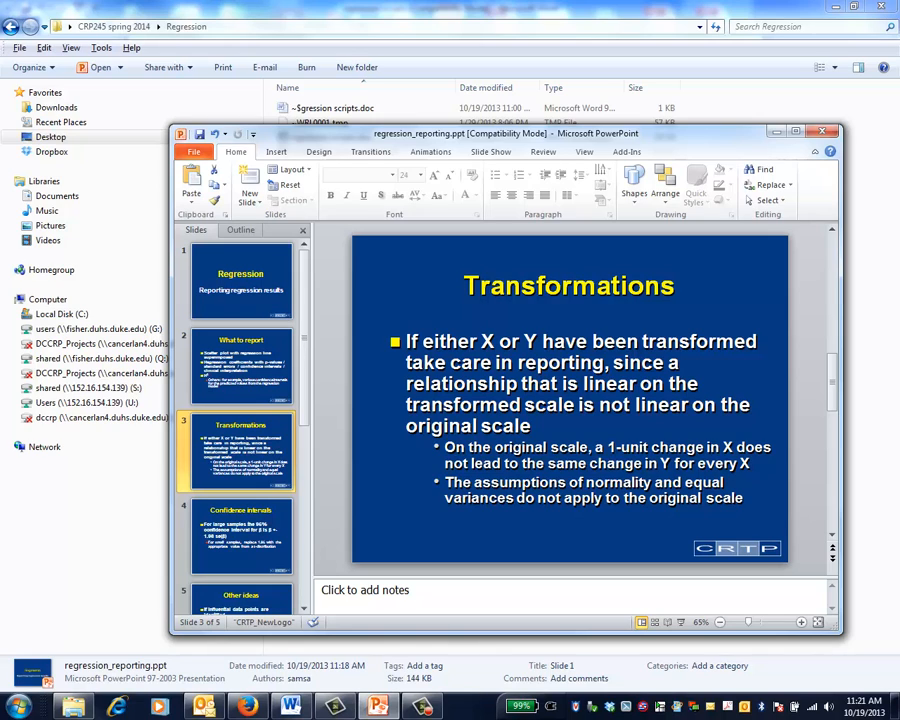
{"action": "left_click", "coordinate": [240, 536]}
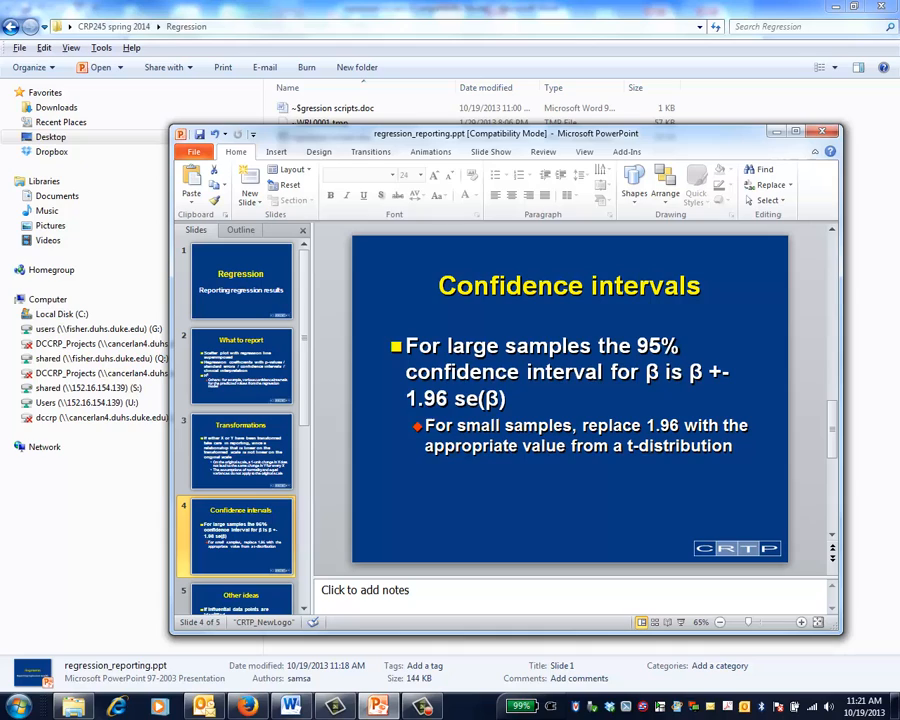